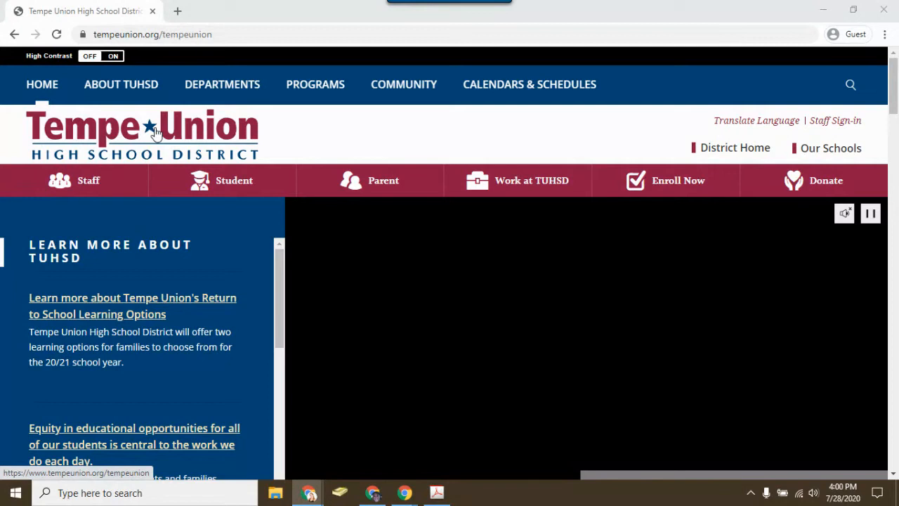
{"action": "mouse_move", "coordinate": [227, 181]}
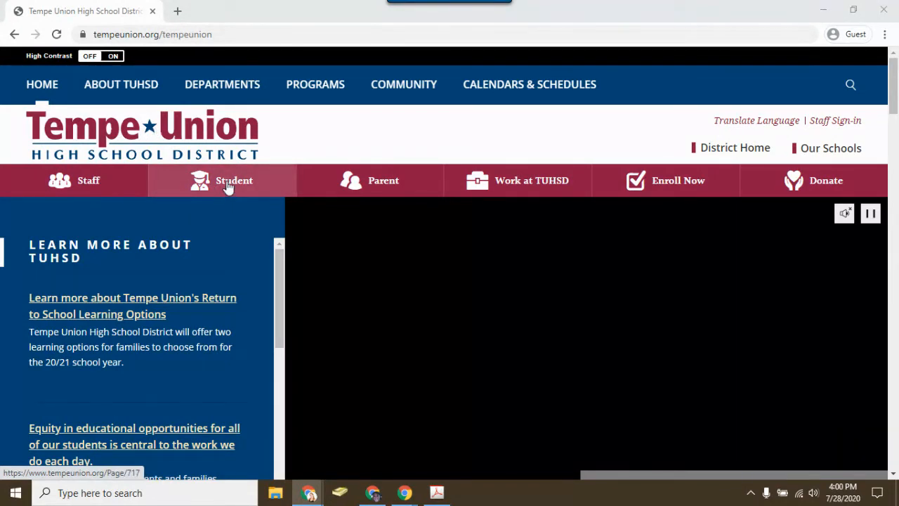
- Go to the Student section from the Tempe Union home page navigation bar
{"action": "left_click", "coordinate": [234, 181]}
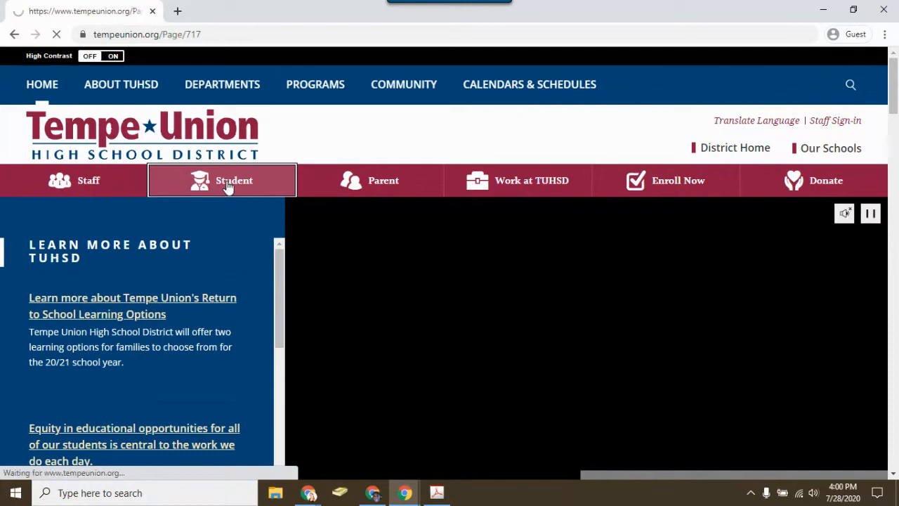
- Launch Schoology from the Student Quick Links, reaching the district sign-in page
{"action": "left_click", "coordinate": [234, 180]}
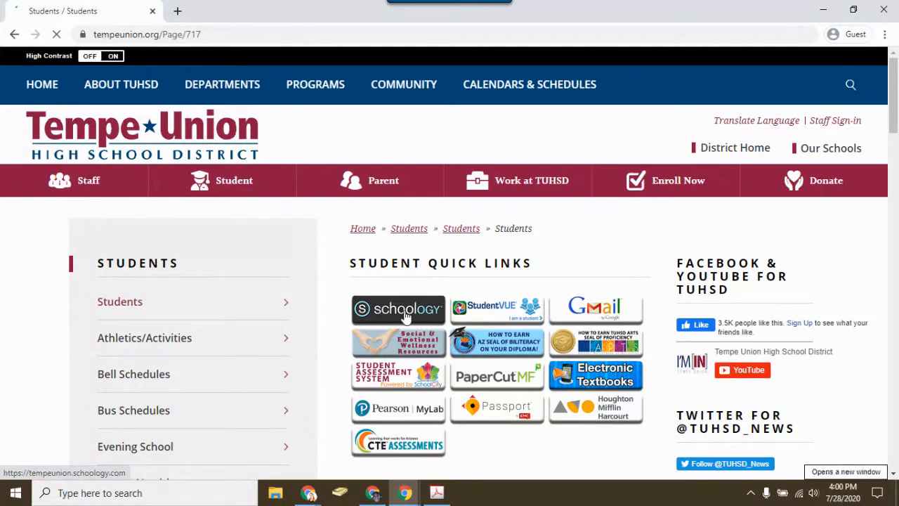
{"action": "mouse_move", "coordinate": [399, 309]}
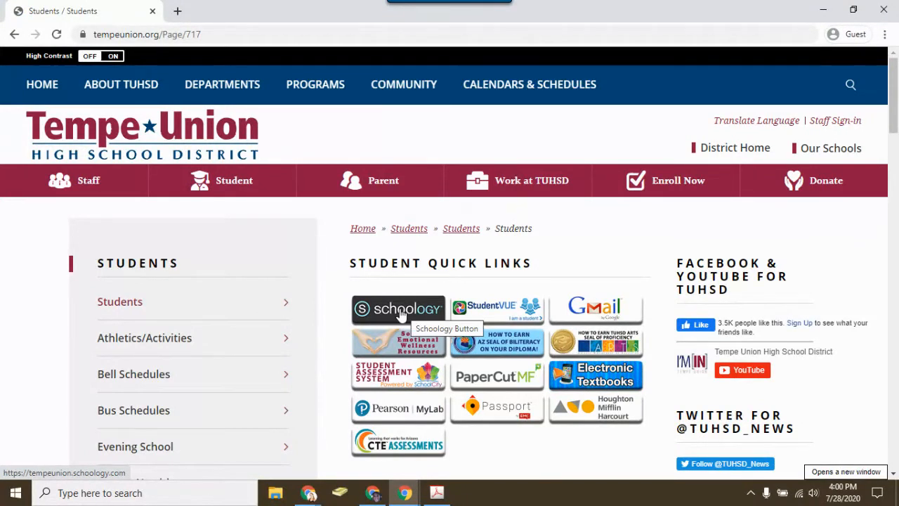
{"action": "left_click", "coordinate": [398, 308]}
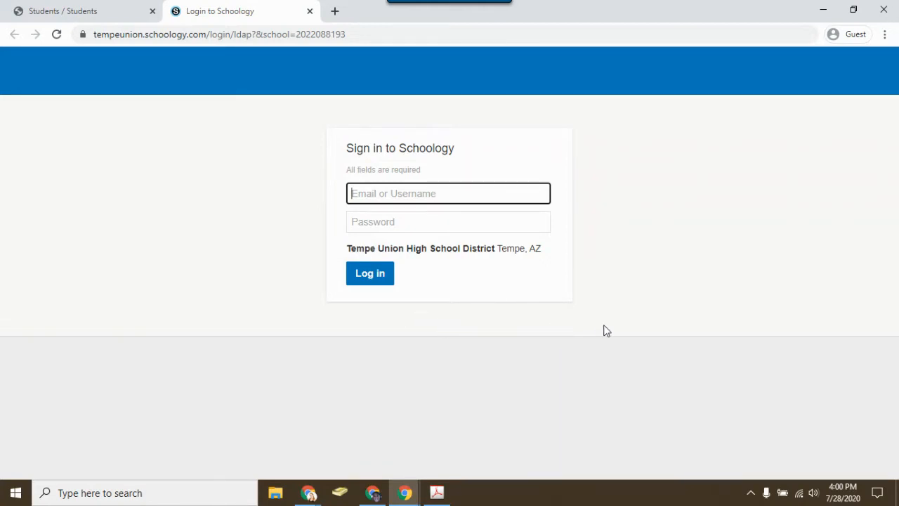
{"action": "mouse_move", "coordinate": [616, 313]}
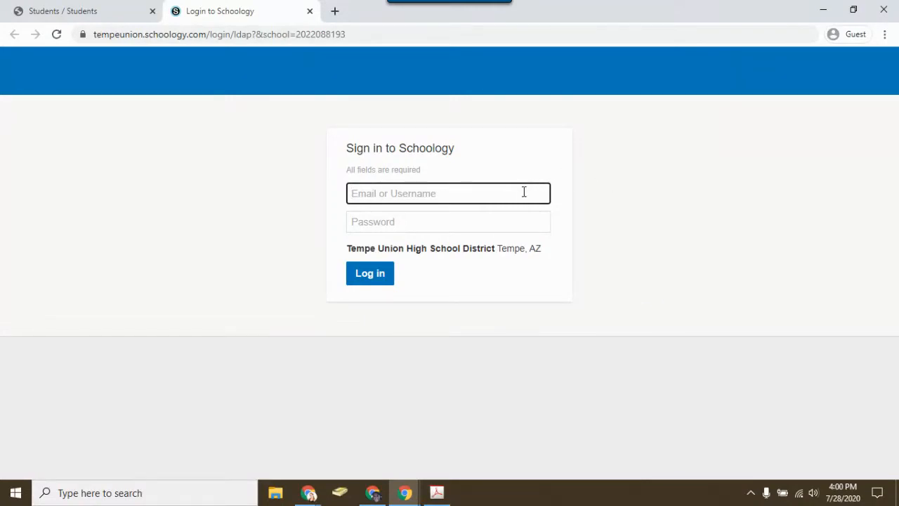
{"action": "mouse_move", "coordinate": [548, 210]}
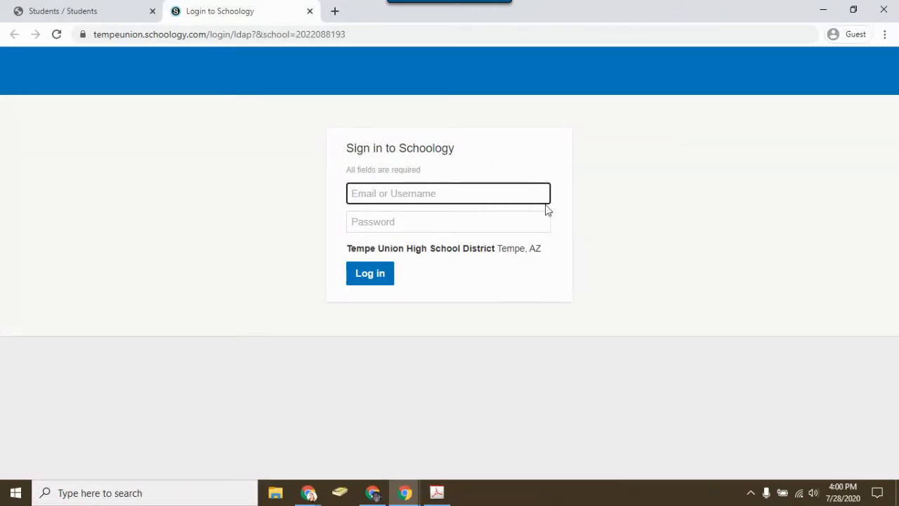
{"action": "mouse_move", "coordinate": [404, 492]}
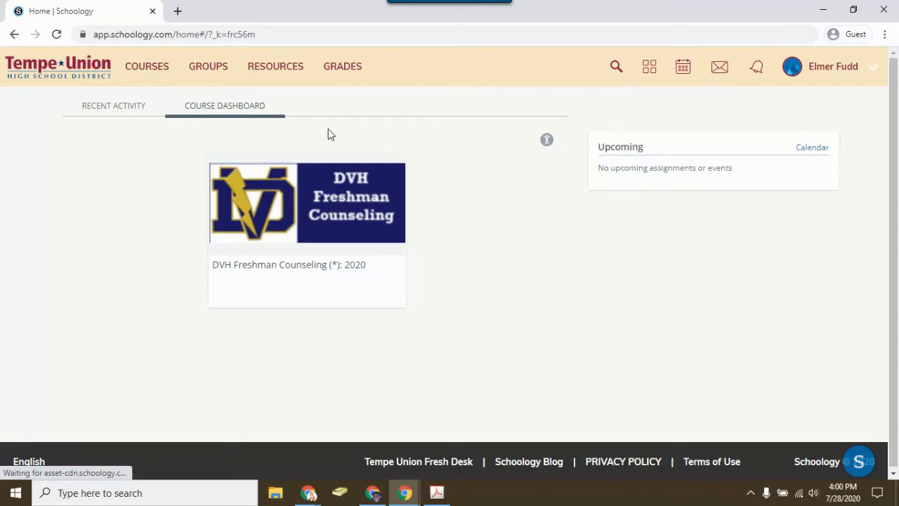
{"action": "mouse_move", "coordinate": [335, 200]}
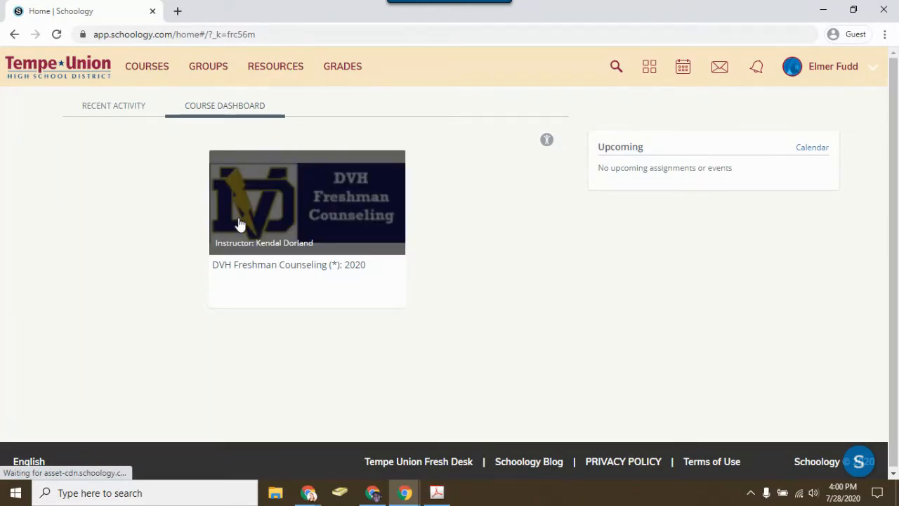
- Enter the DVH Freshman Counseling (*): 2020 course from the Course Dashboard card
{"action": "left_click", "coordinate": [307, 202]}
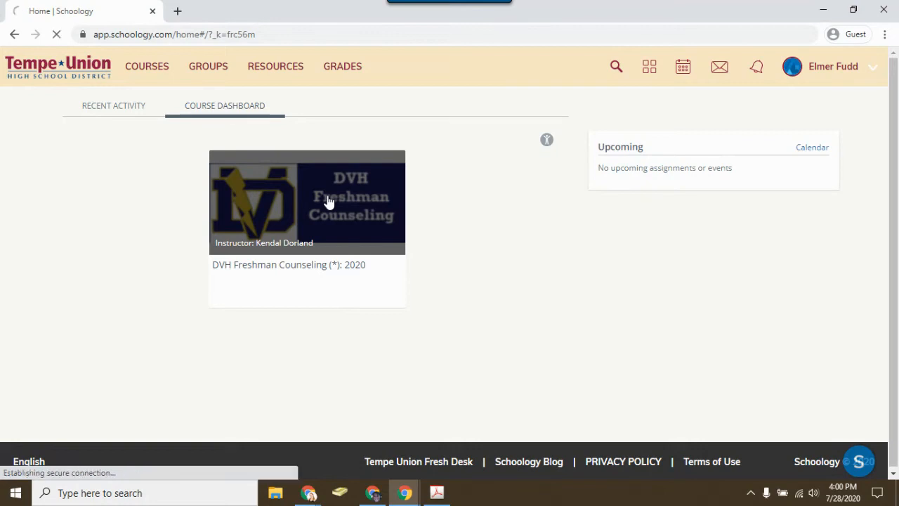
{"action": "left_click", "coordinate": [306, 200]}
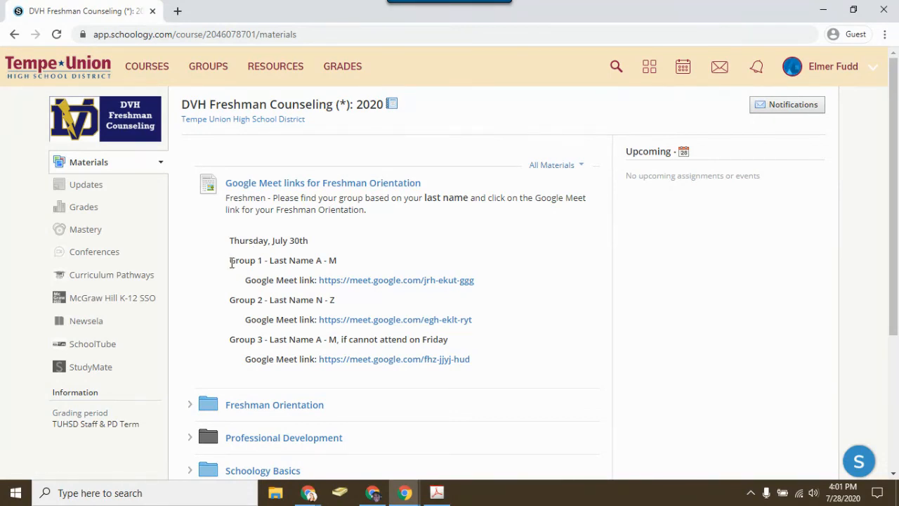
- Highlight the 'Group 1 - Last Name A - M' line in the Freshman Orientation Meet links
{"action": "double_click", "coordinate": [242, 260]}
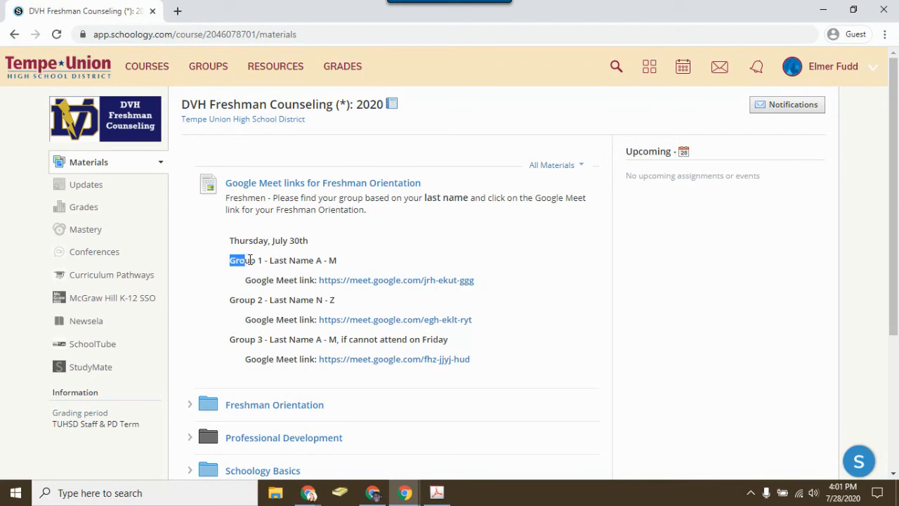
{"action": "left_click_drag", "start_coordinate": [230, 259], "coordinate": [337, 260]}
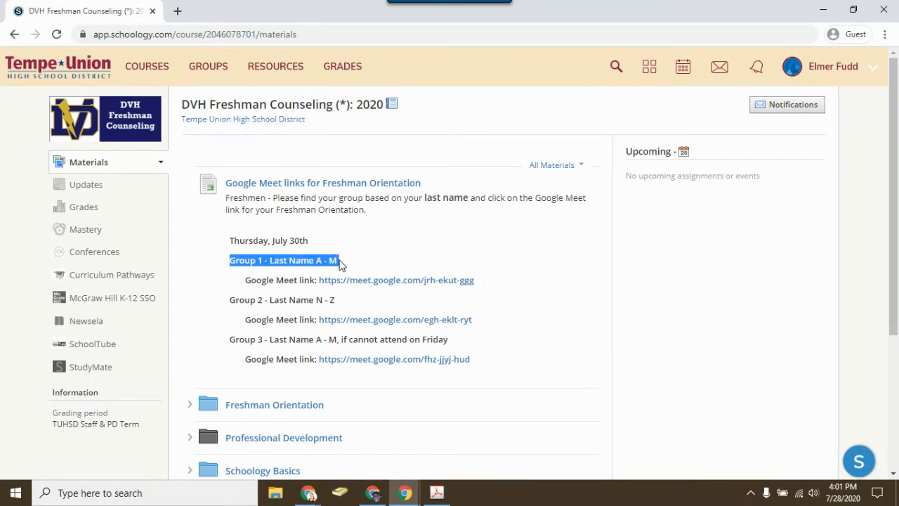